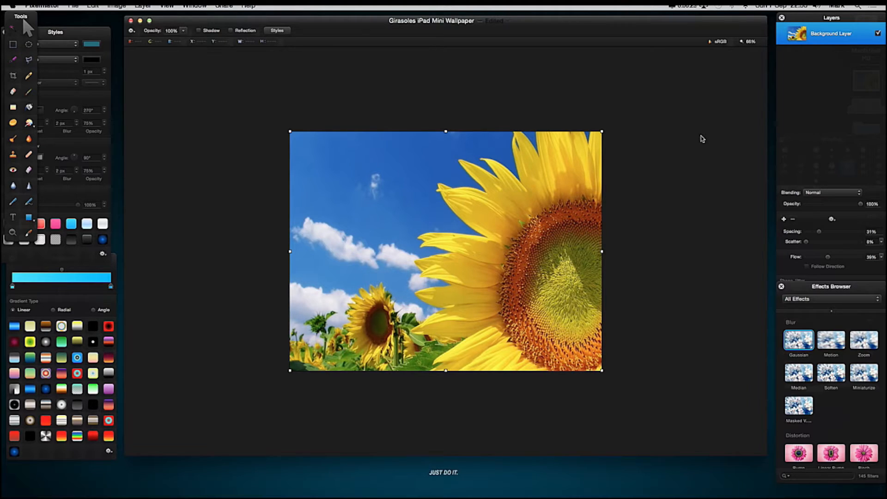
mouse_move(532, 141)
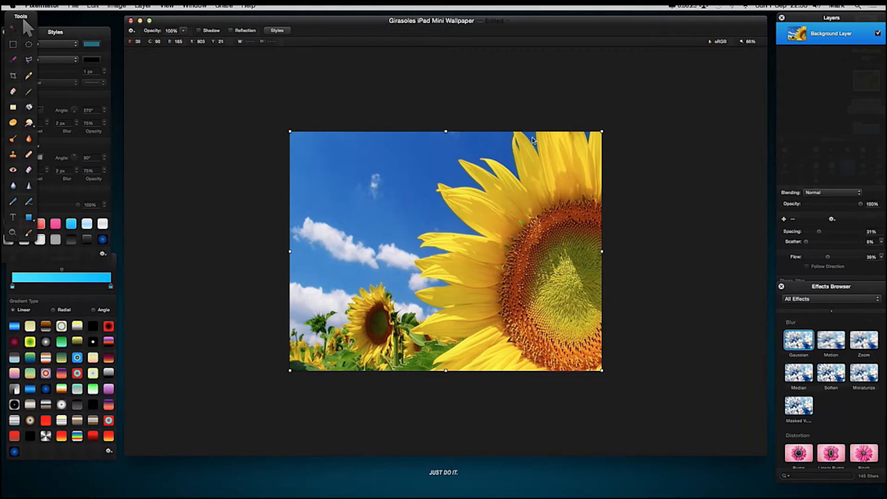
mouse_move(355, 255)
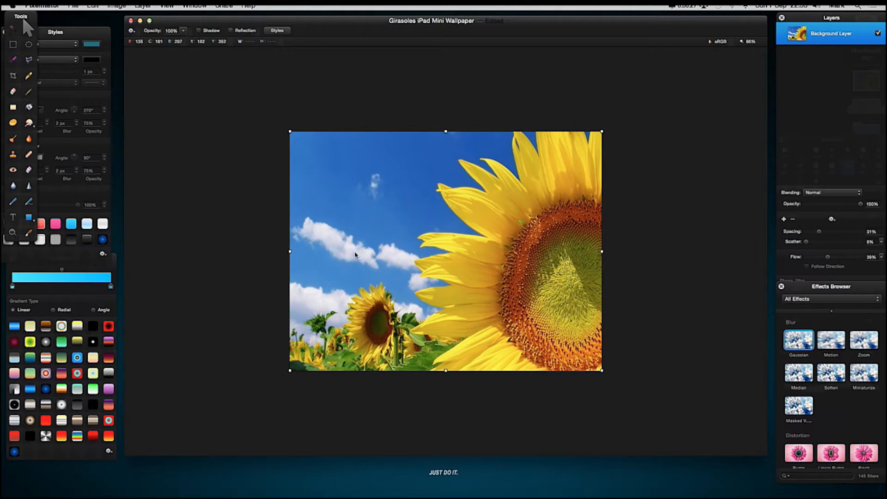
mouse_move(497, 253)
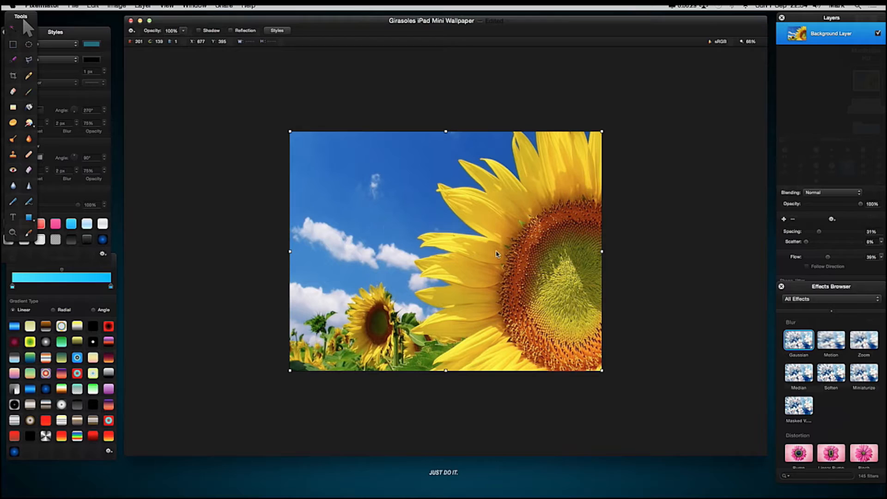
mouse_move(501, 260)
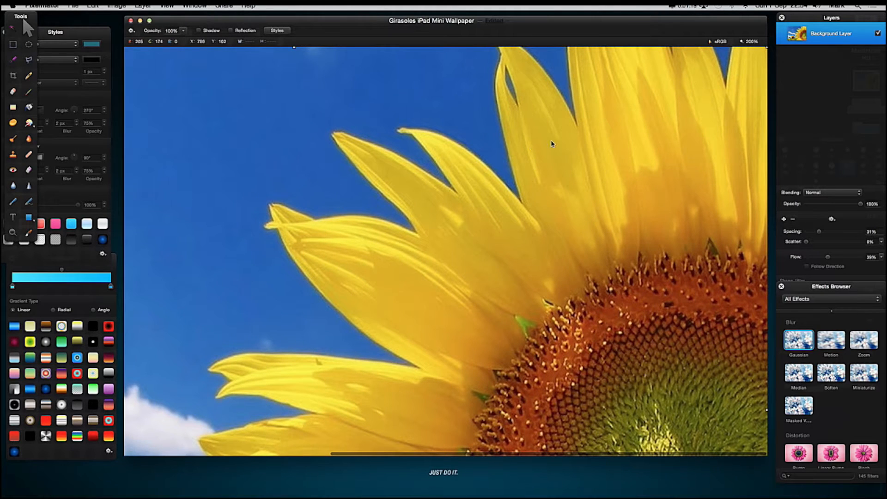
mouse_move(28, 62)
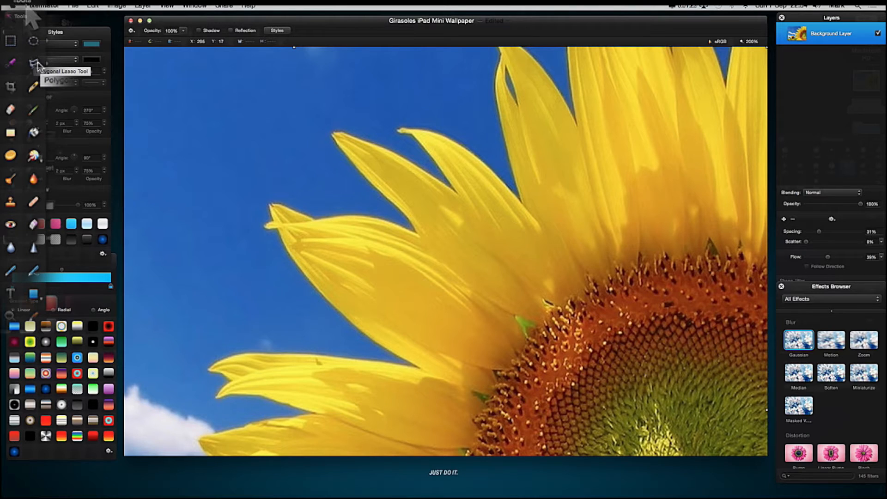
Switch to the Polygonal Lasso to start outlining the large sunflower point by point
click(33, 59)
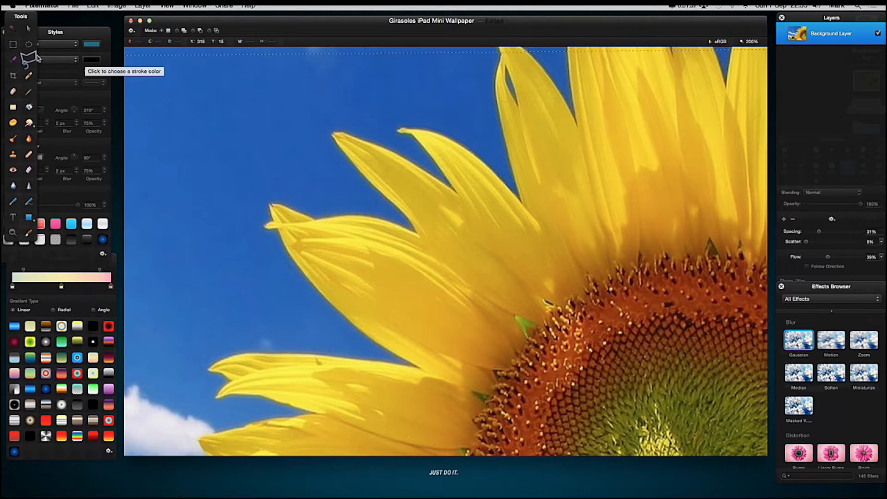
mouse_move(671, 68)
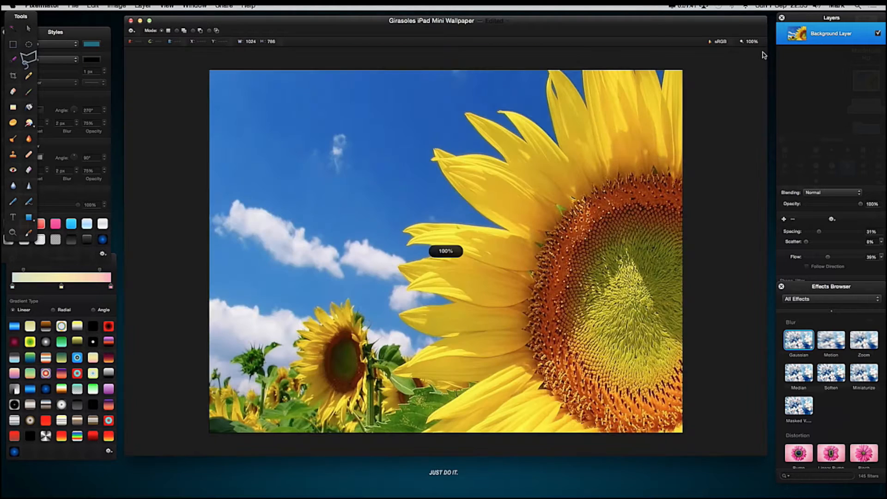
mouse_move(683, 68)
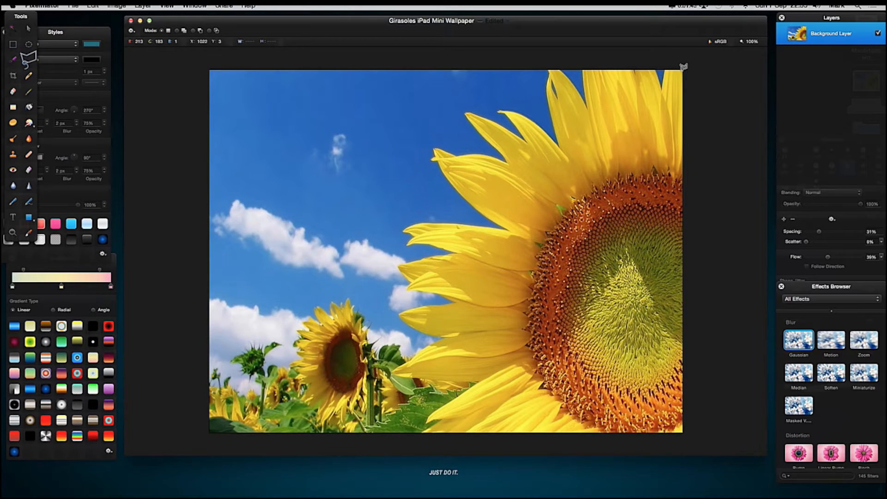
mouse_move(667, 66)
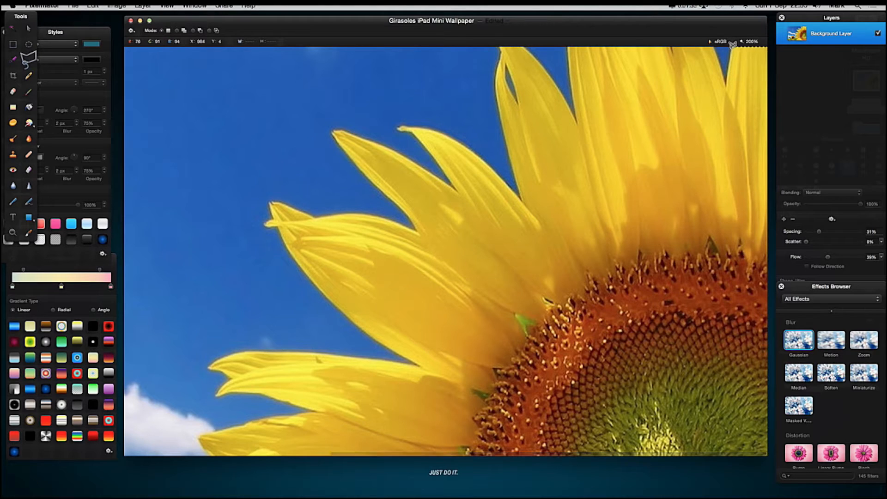
mouse_move(727, 84)
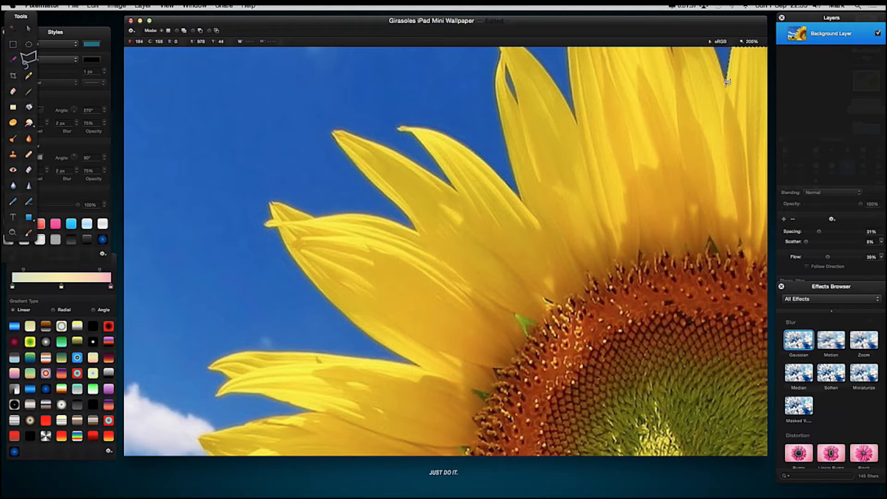
mouse_move(715, 46)
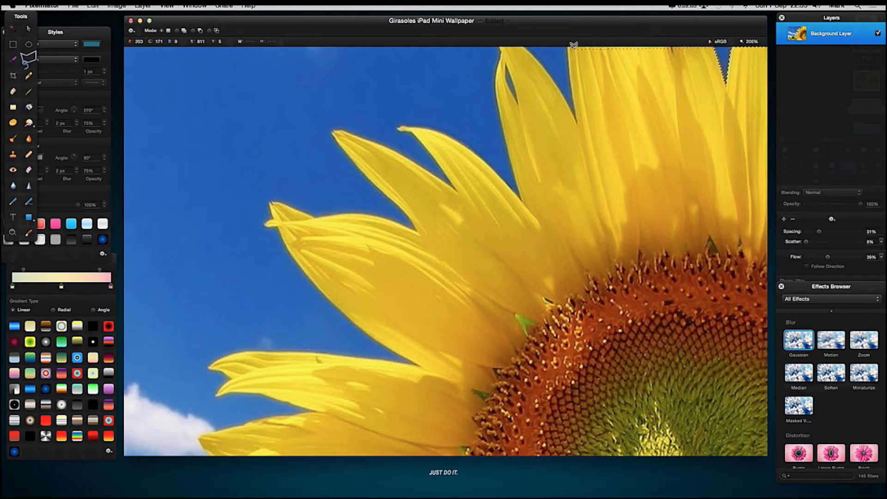
mouse_move(573, 94)
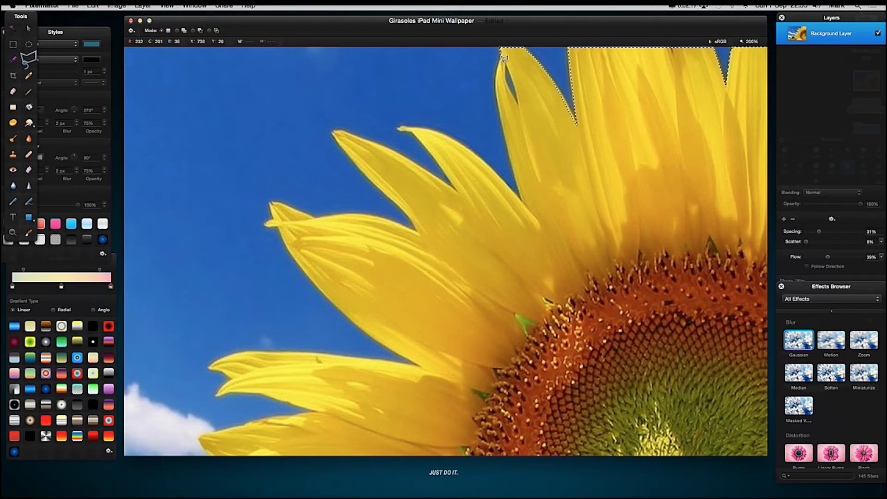
mouse_move(490, 82)
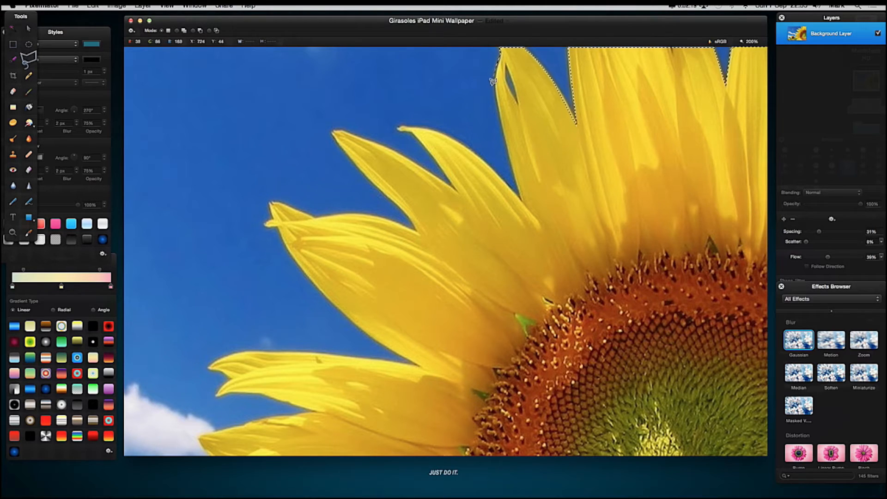
mouse_move(500, 128)
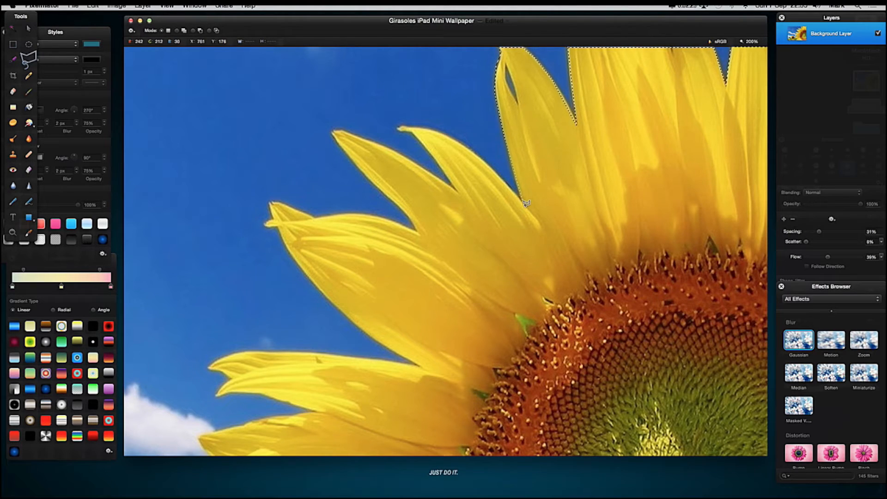
mouse_move(483, 157)
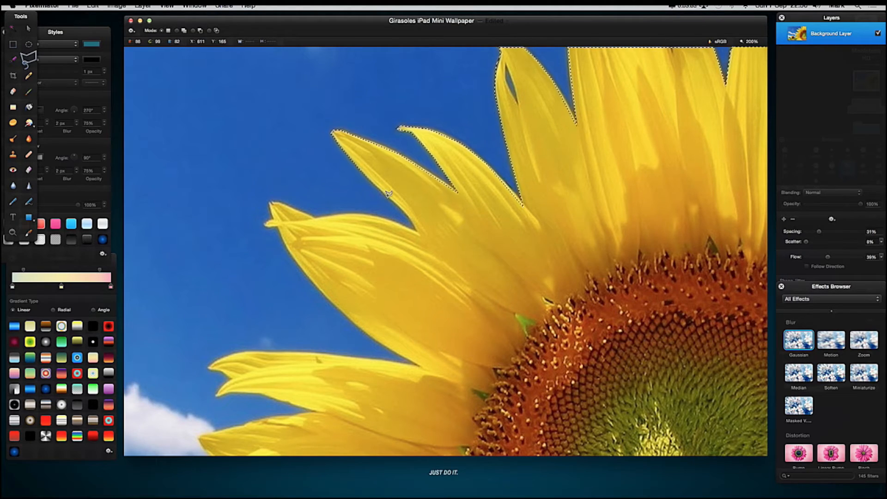
mouse_move(394, 195)
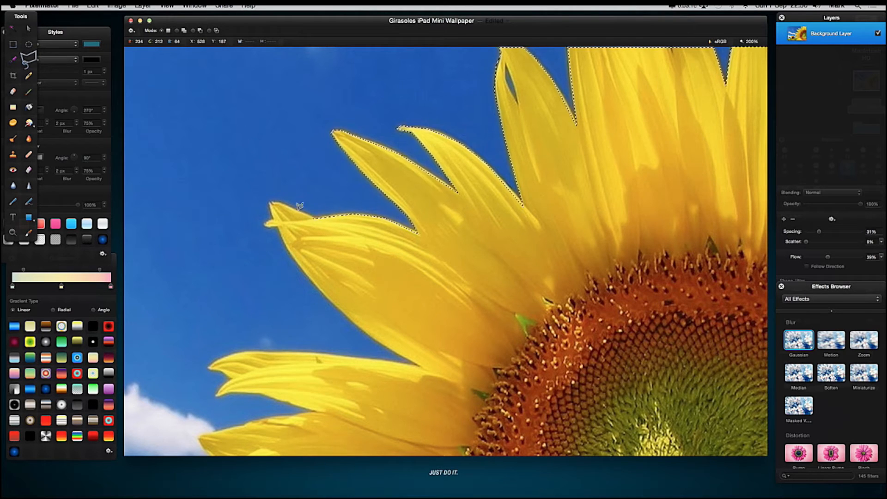
mouse_move(274, 197)
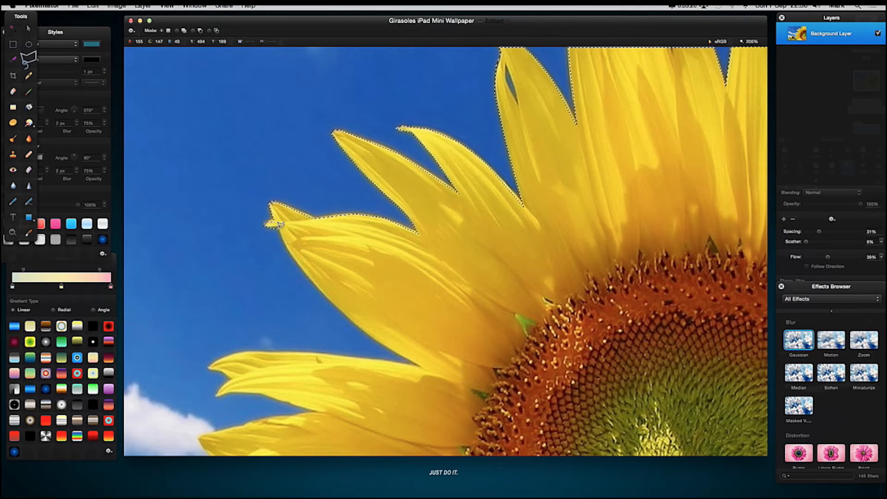
mouse_move(289, 251)
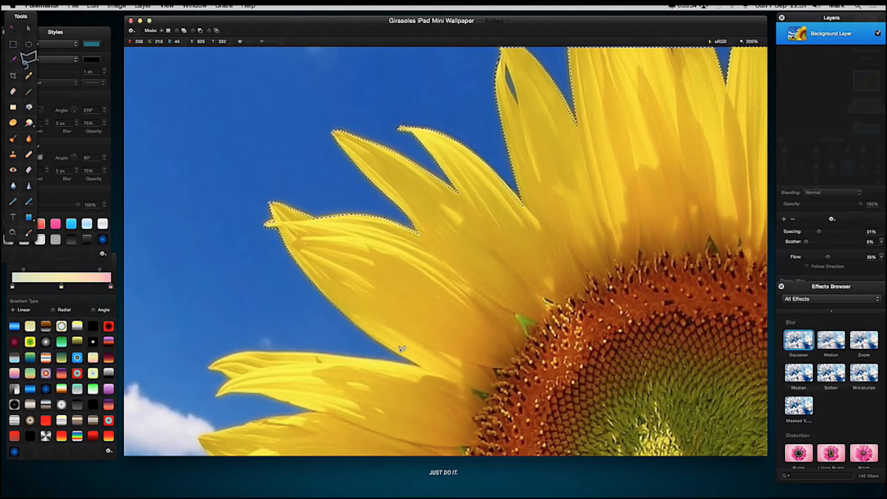
mouse_move(418, 361)
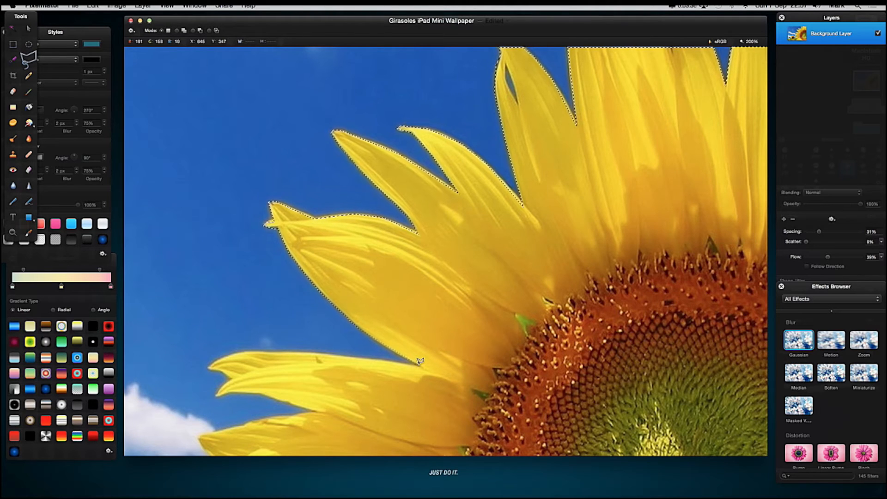
mouse_move(365, 354)
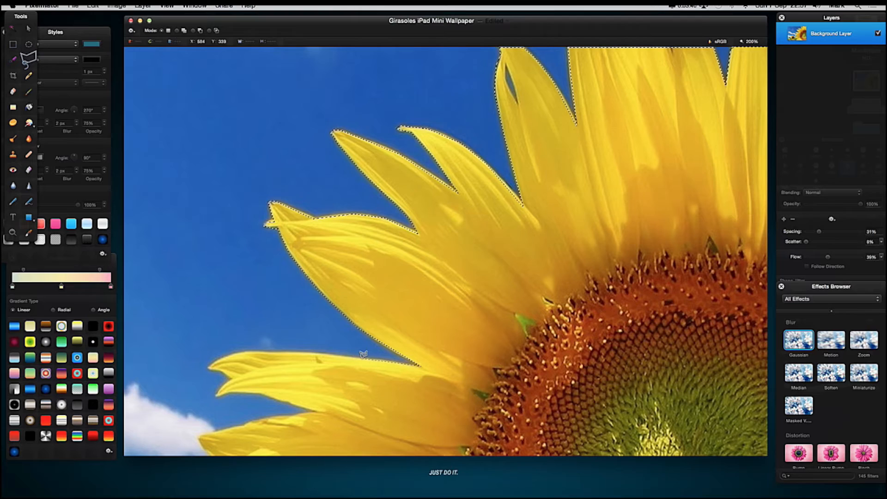
mouse_move(303, 349)
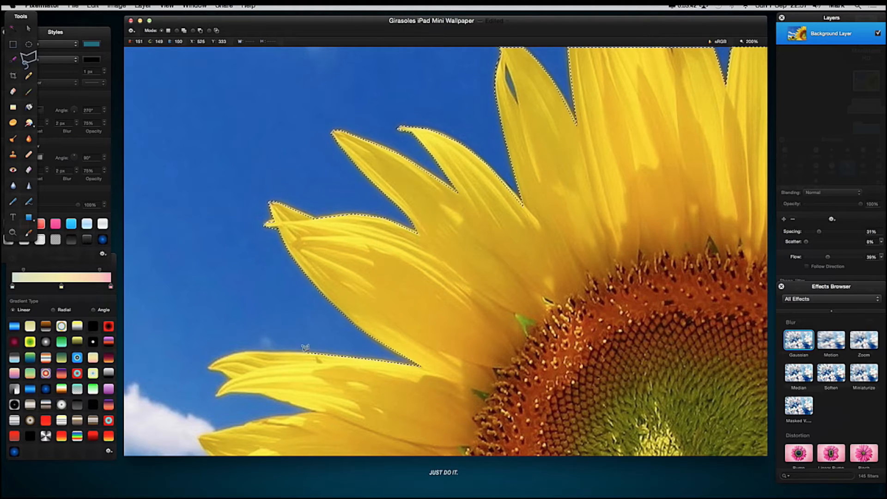
mouse_move(227, 344)
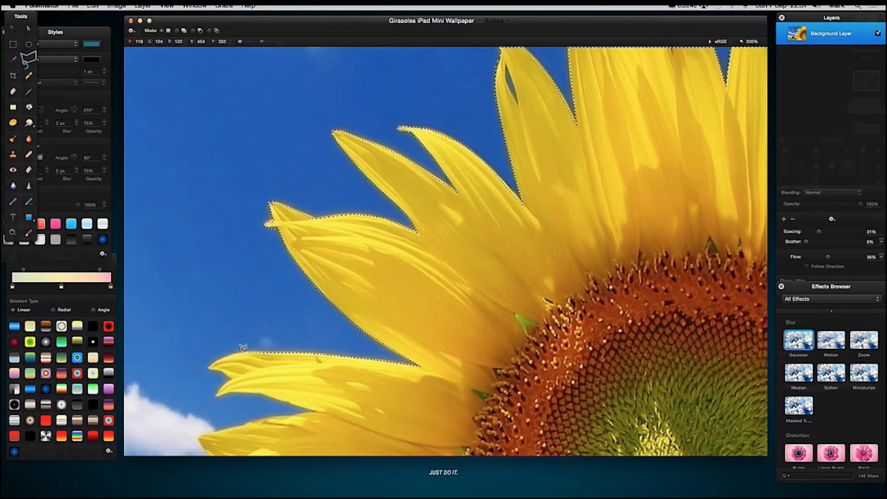
mouse_move(213, 361)
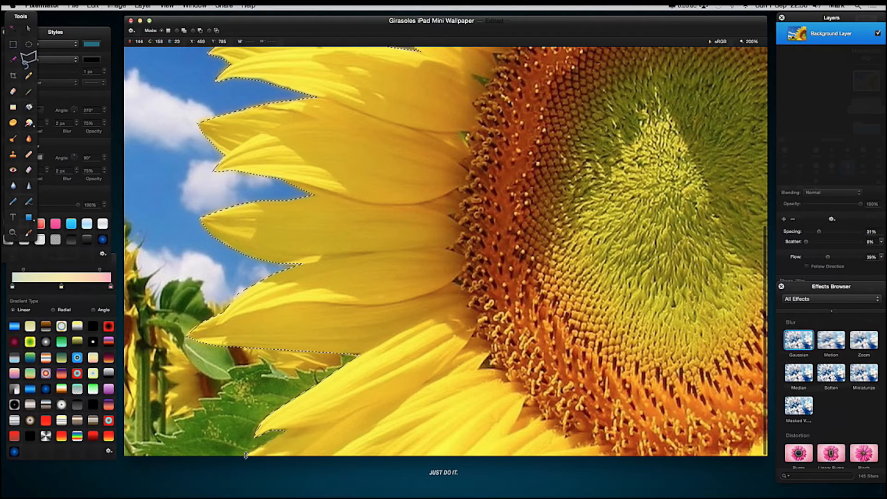
mouse_move(246, 450)
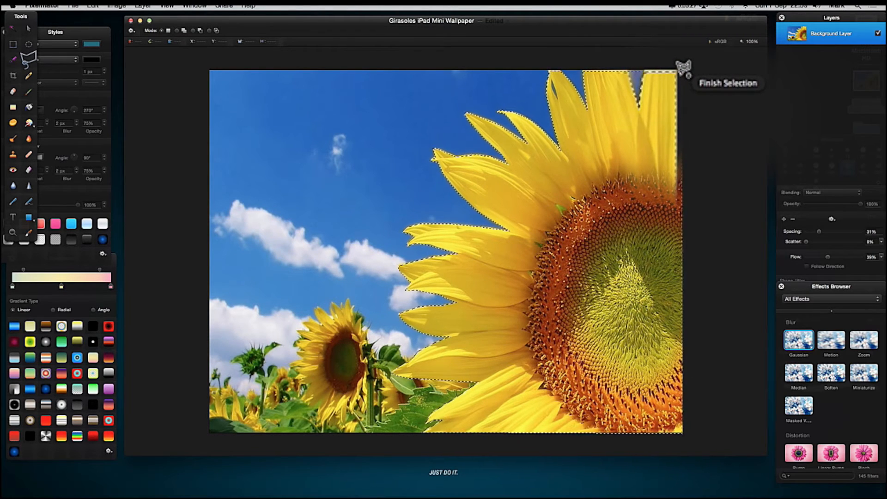
Close the lasso outline at its starting point so the whole sunflower is selected
click(727, 82)
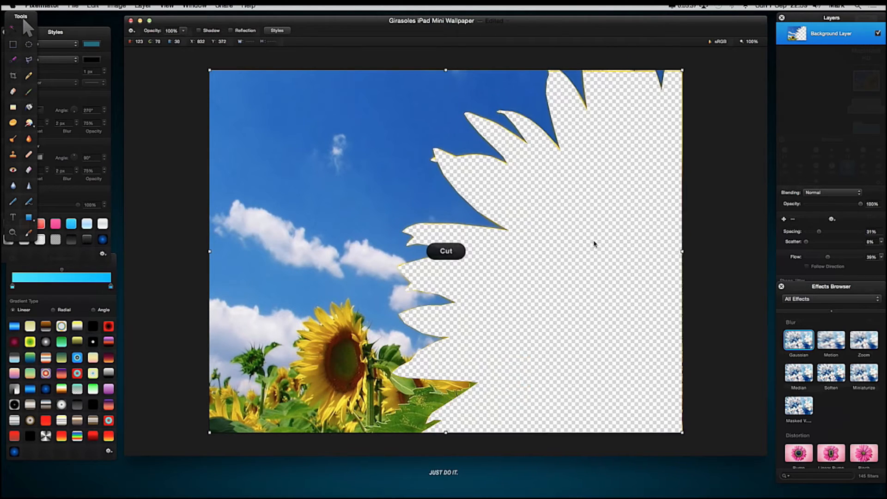
Duplicate the cut-out background layer so two identical copies exist
click(445, 251)
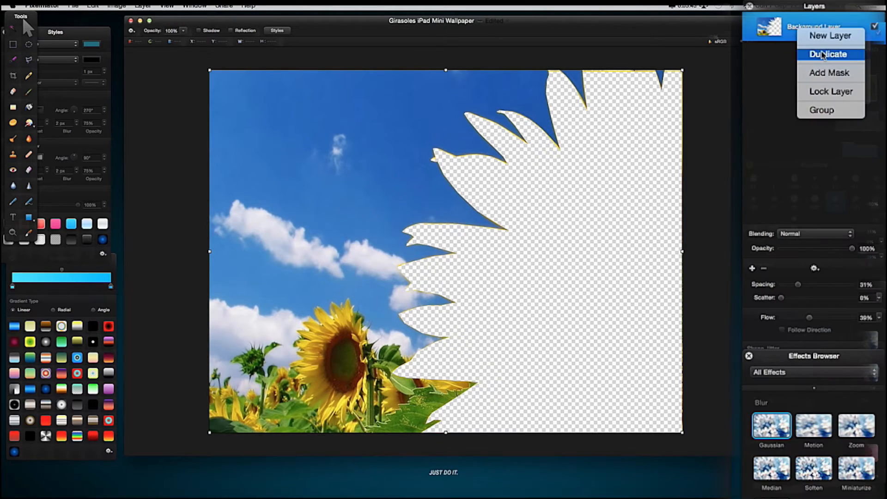
click(827, 54)
text(Main)
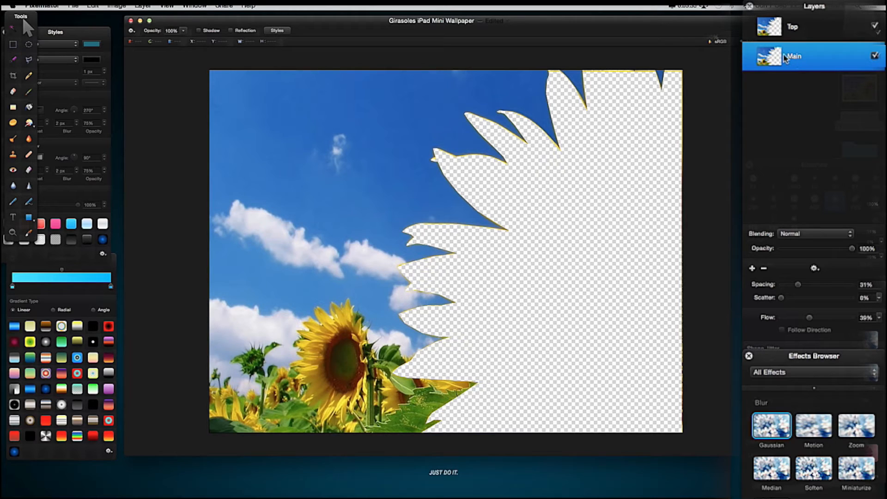
mouse_move(786, 40)
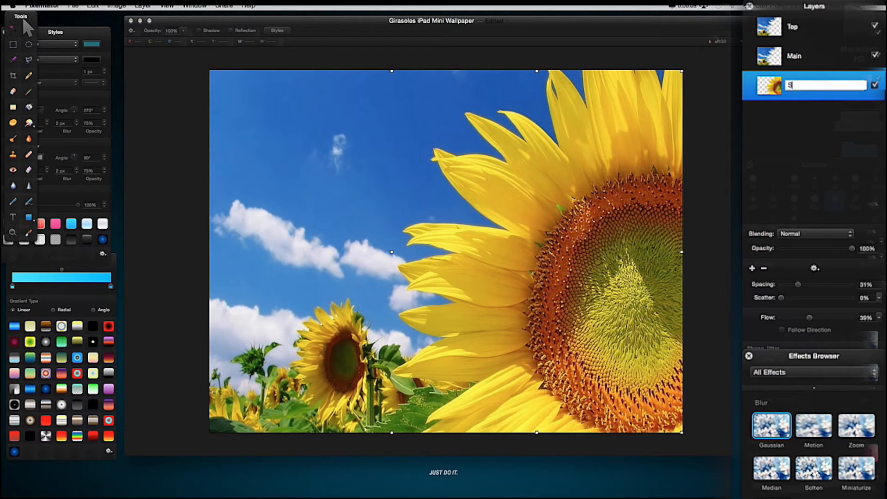
Name the pasted full-photo layer 'Sunflower' and select the Top layer
text(Sunflower)
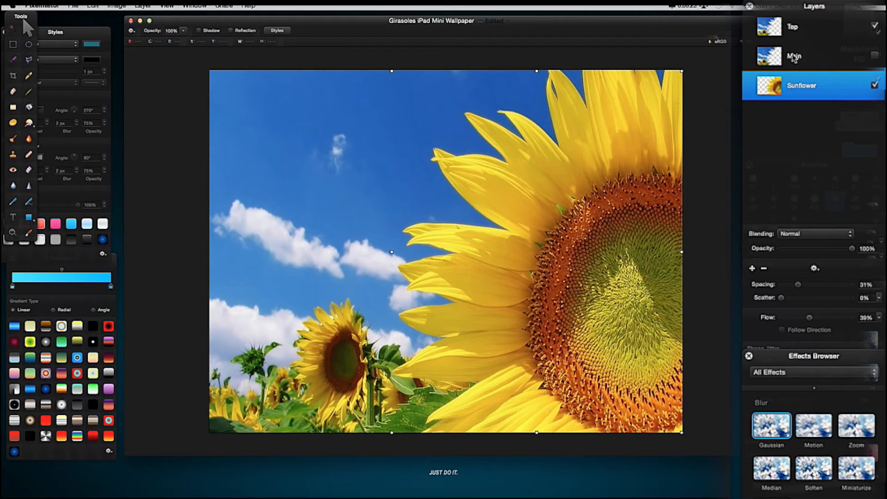
click(792, 27)
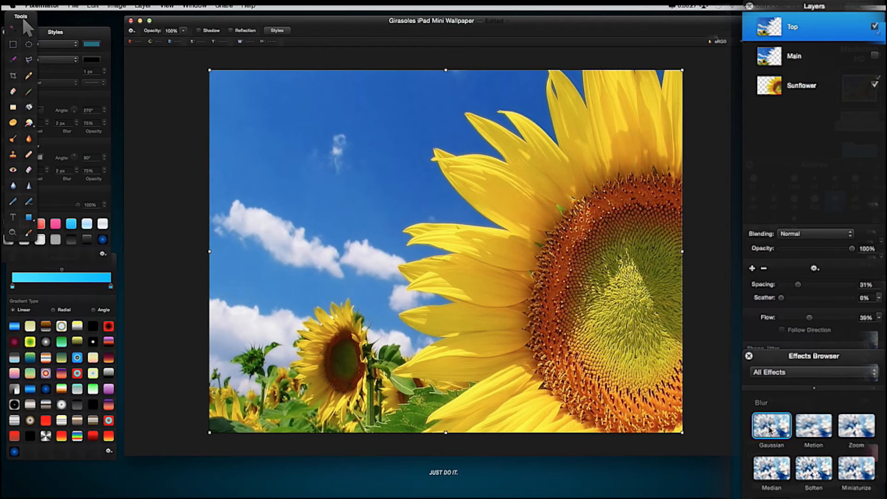
Apply a Gaussian blur to the Top layer's sky and field, then show the Main layer again
scroll(down, 3)
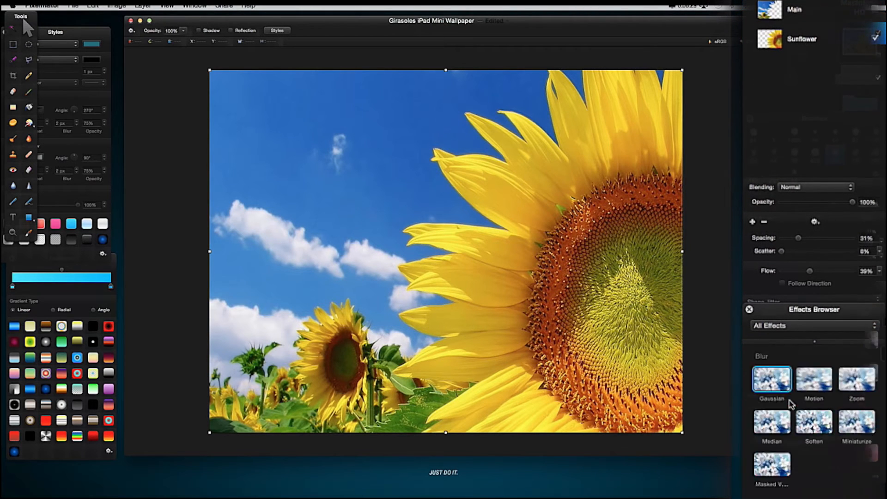
scroll(down, 3)
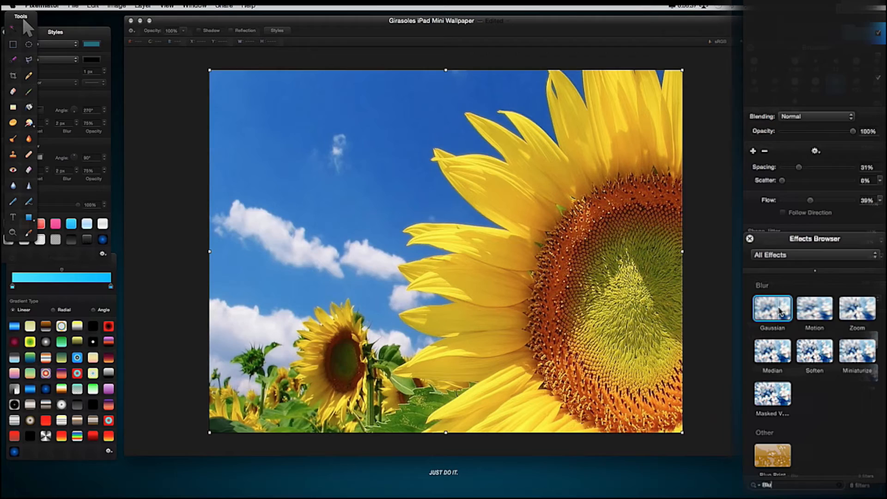
double_click(773, 307)
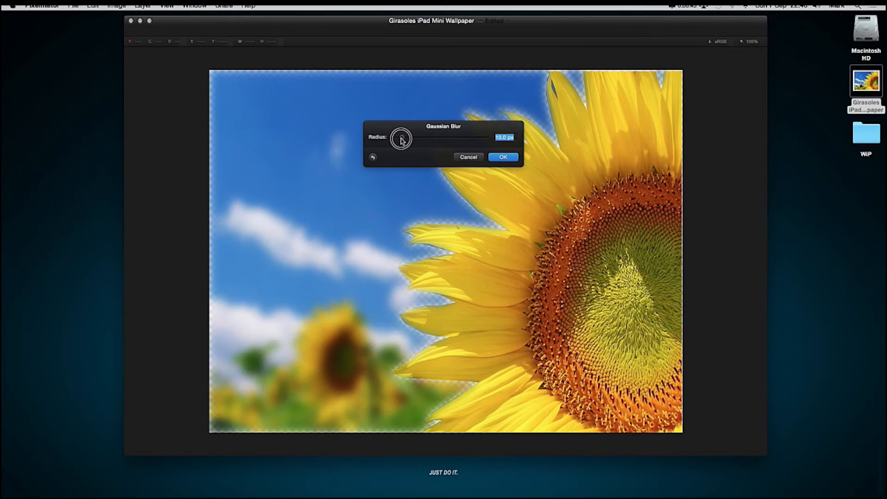
click(503, 157)
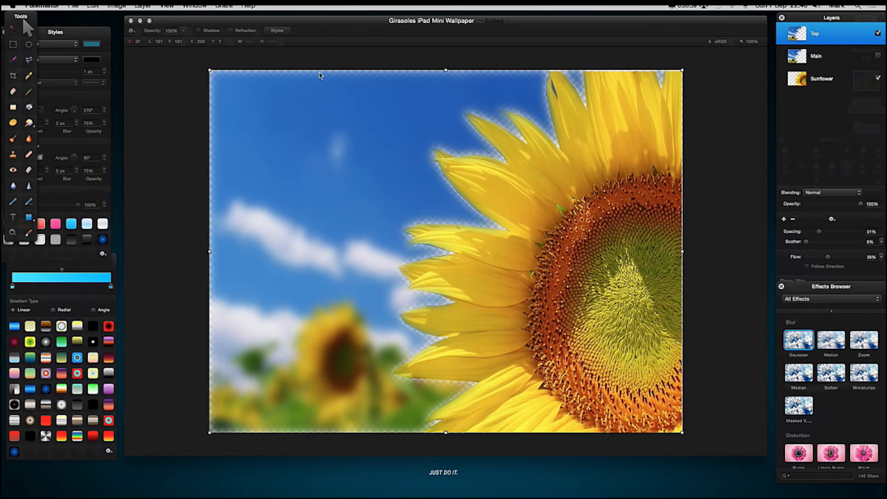
mouse_move(392, 432)
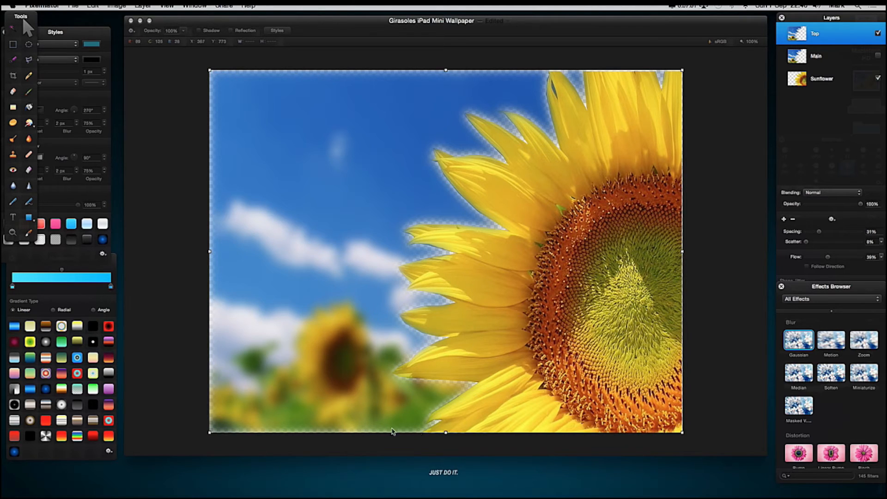
mouse_move(431, 293)
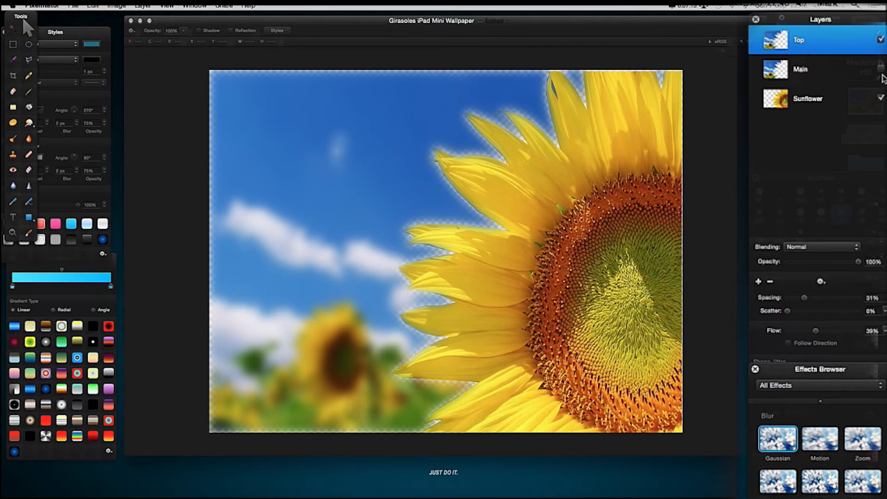
click(881, 39)
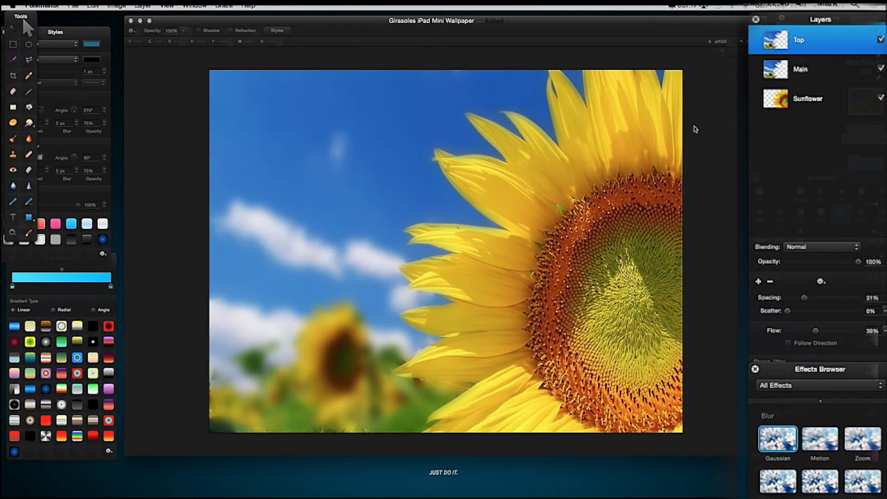
mouse_move(213, 417)
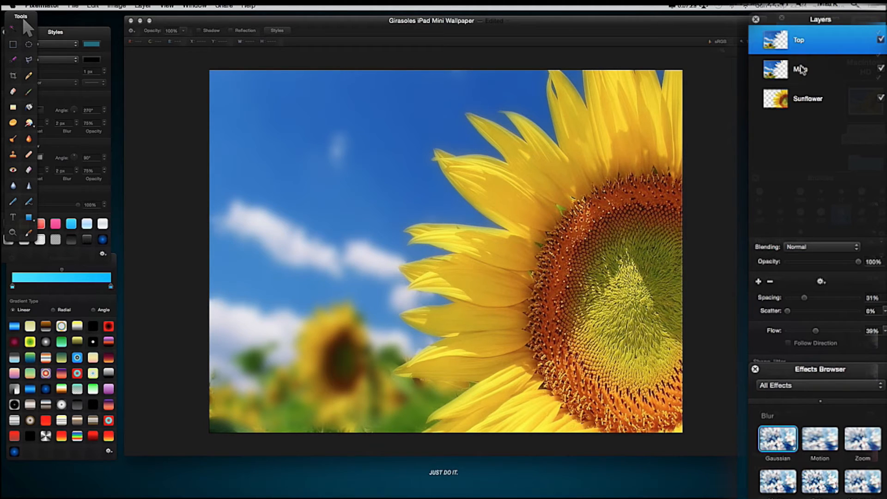
Merge Top and Main, duplicate the result, and rename the lower copy 'Main'
click(800, 69)
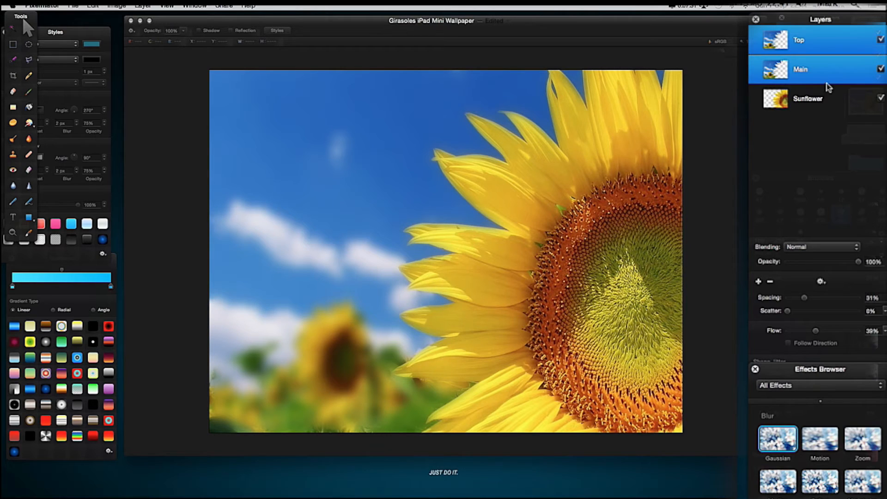
mouse_move(811, 70)
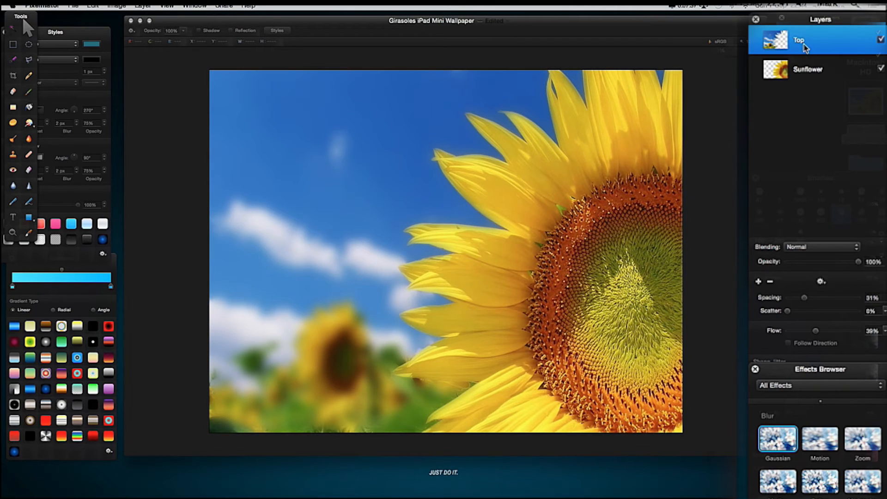
mouse_move(809, 94)
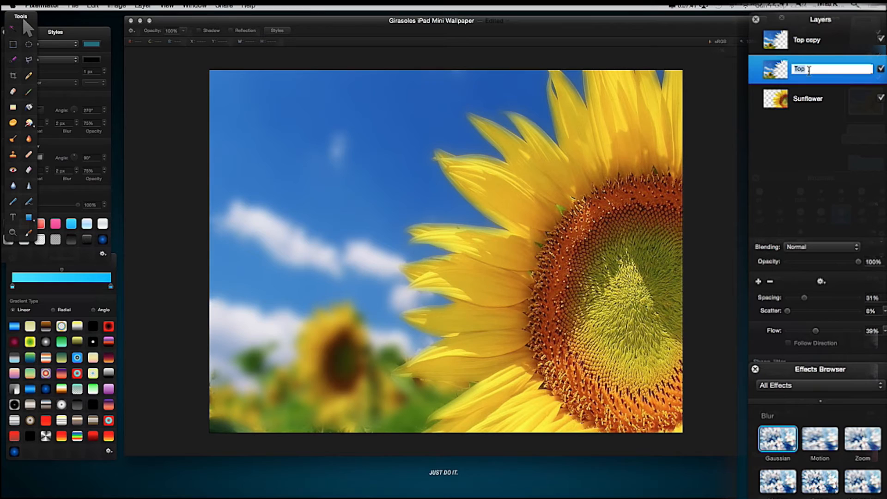
text(Min)
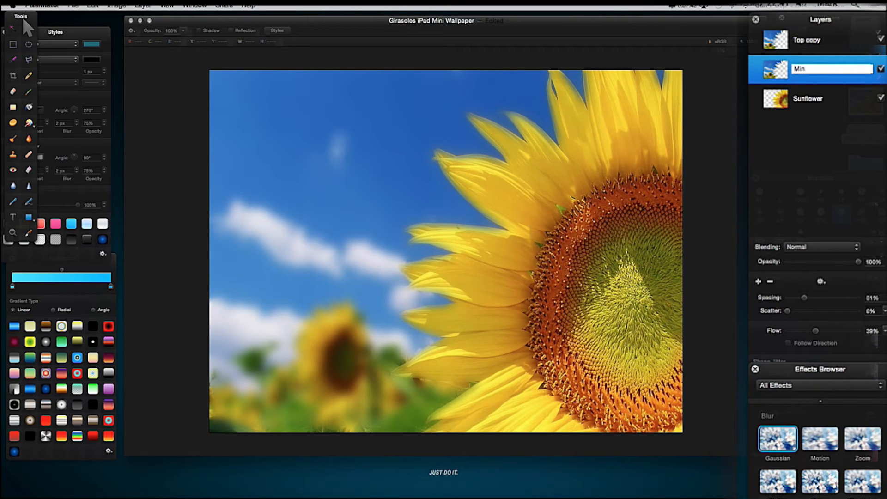
text(Ma)
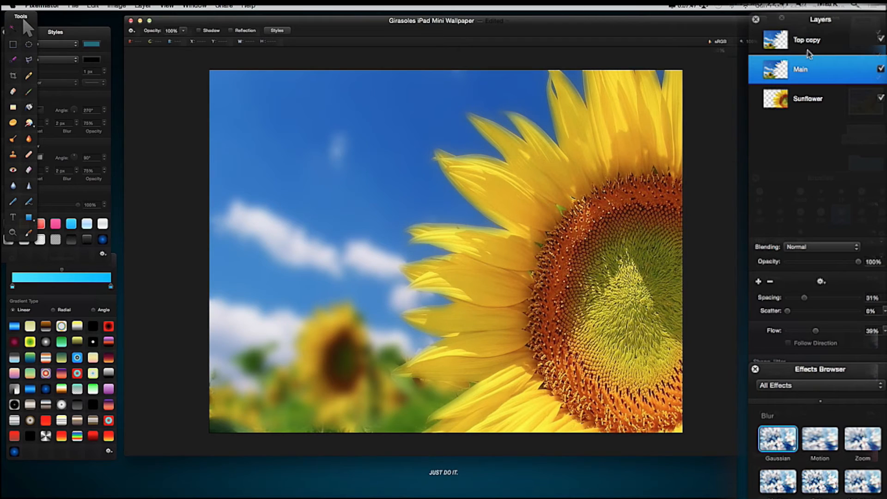
click(805, 38)
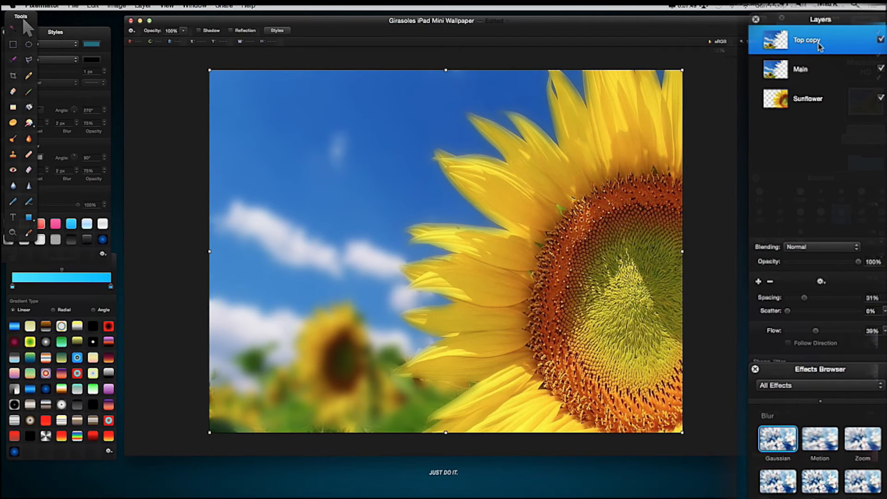
Rename the 'Top copy' layer to 'Top' and apply a second Gaussian blur to it
double_click(807, 40)
text(Top)
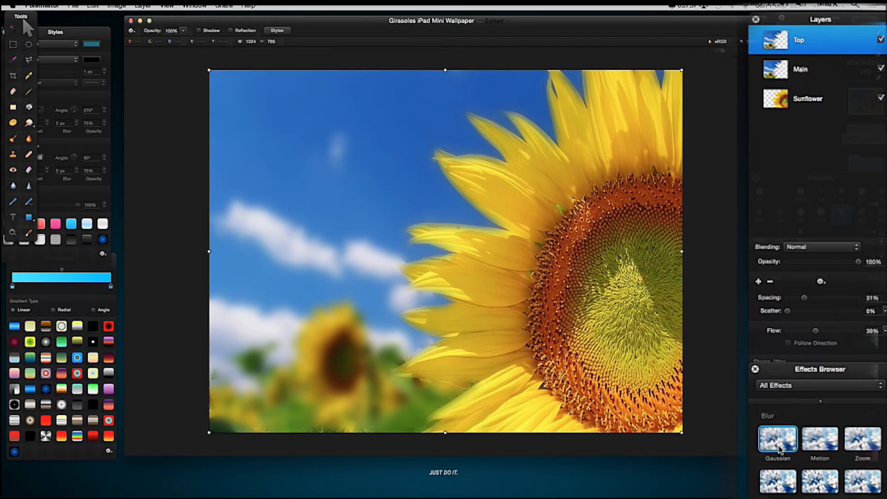
double_click(777, 438)
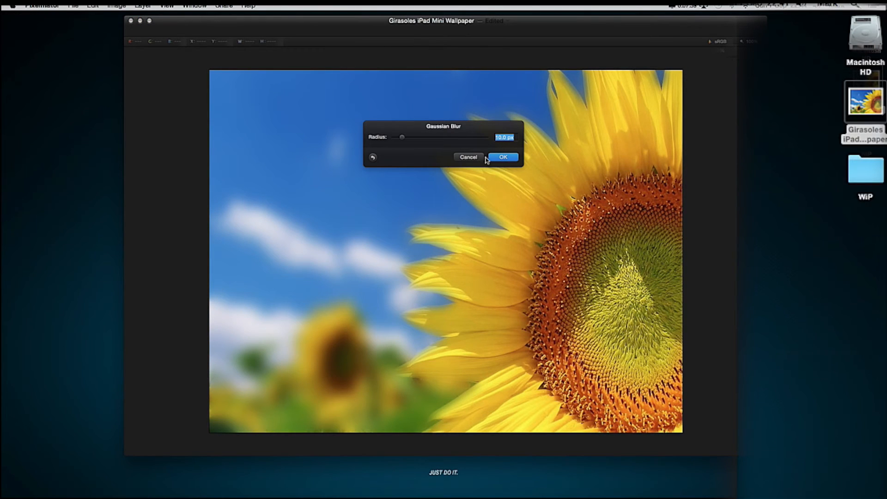
mouse_move(402, 141)
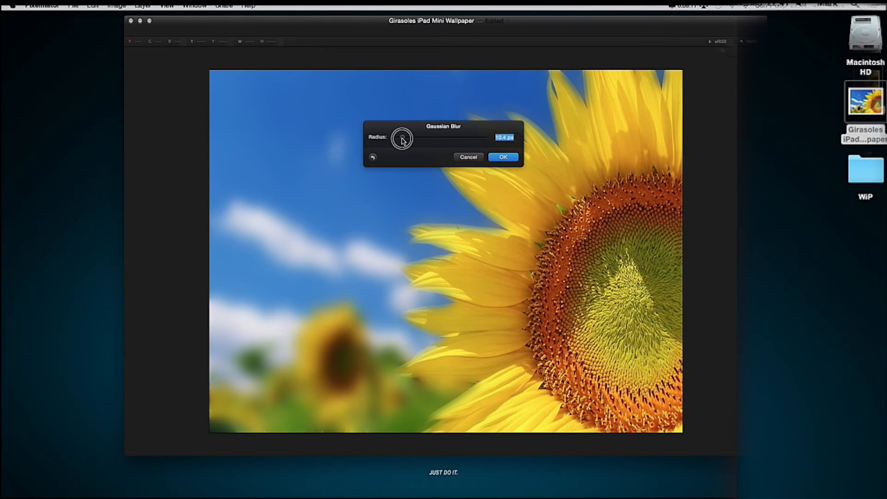
click(502, 157)
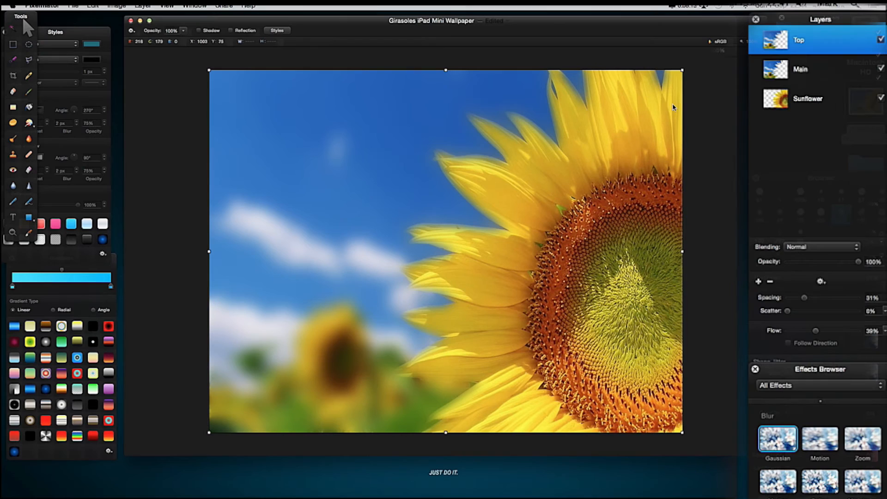
mouse_move(800, 86)
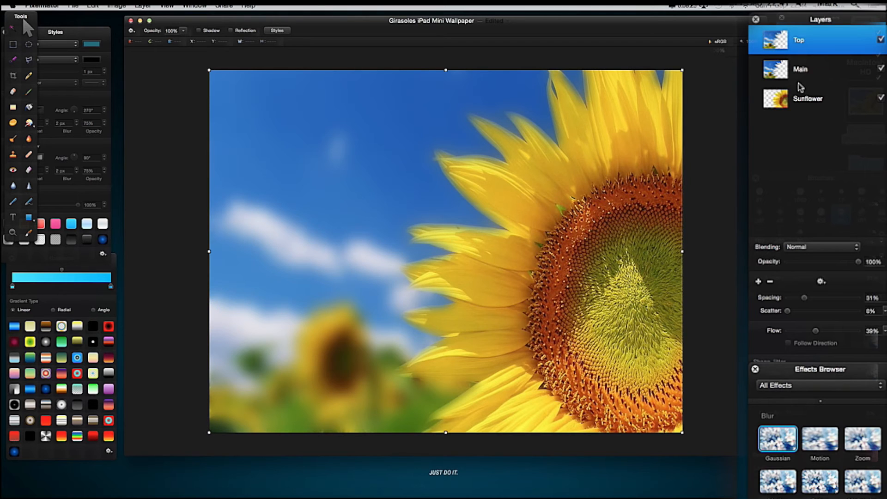
Desaturate the Top layer, then switch to Main to desaturate it too
scroll(down, 3)
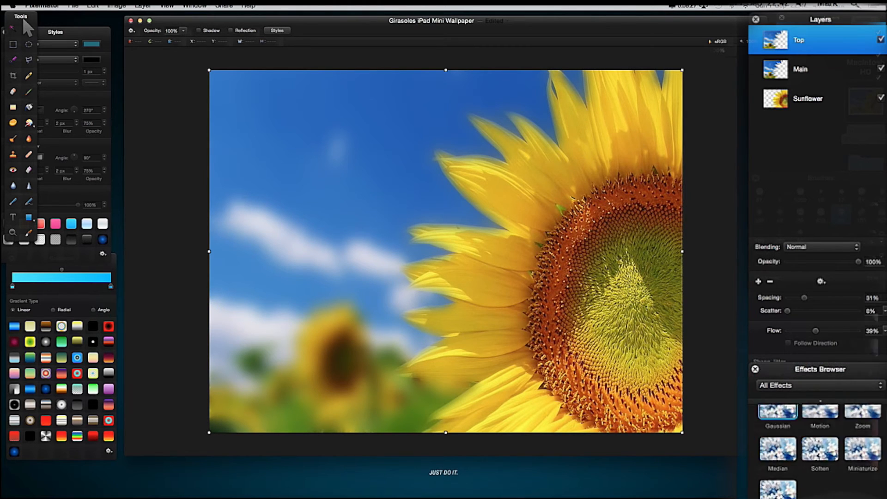
scroll(down, 3)
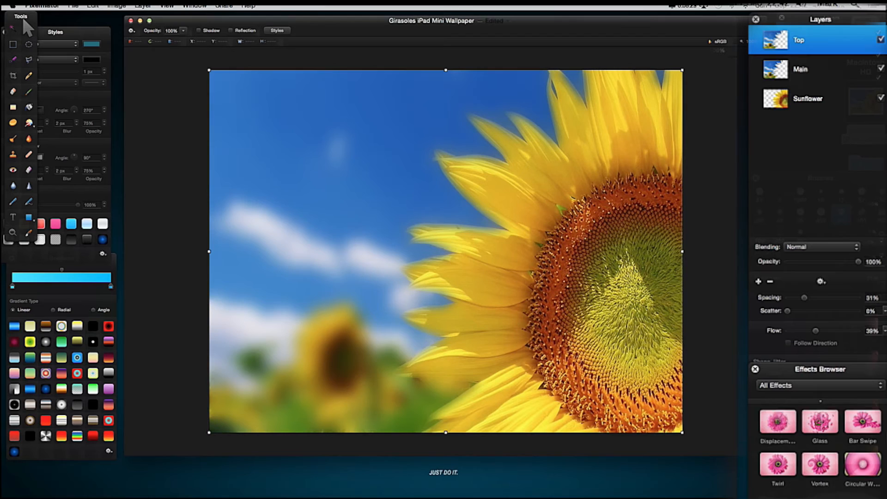
scroll(down, 3)
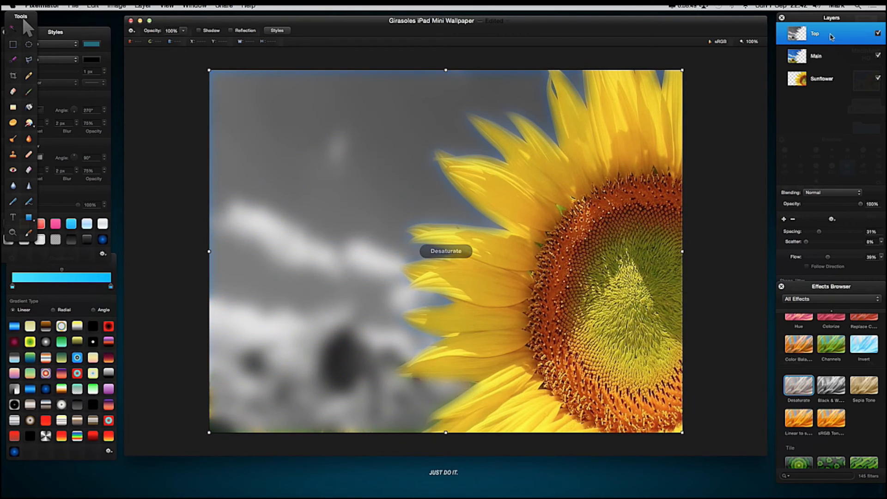
click(816, 57)
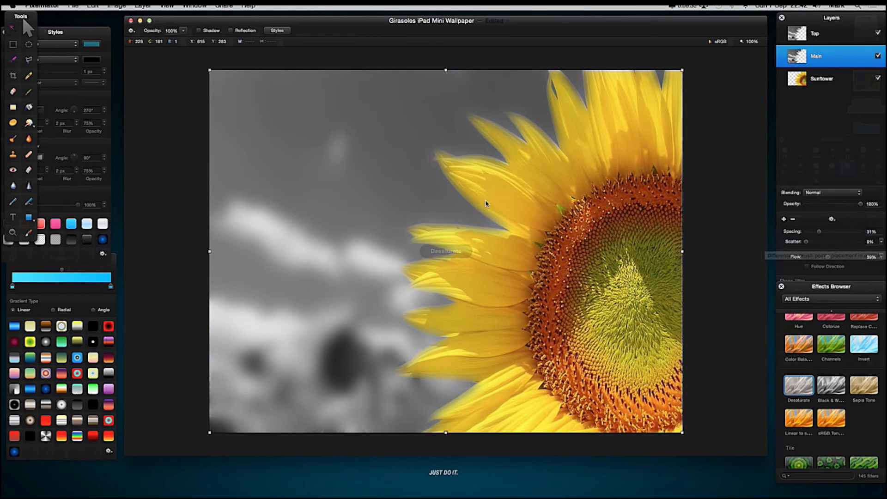
mouse_move(600, 331)
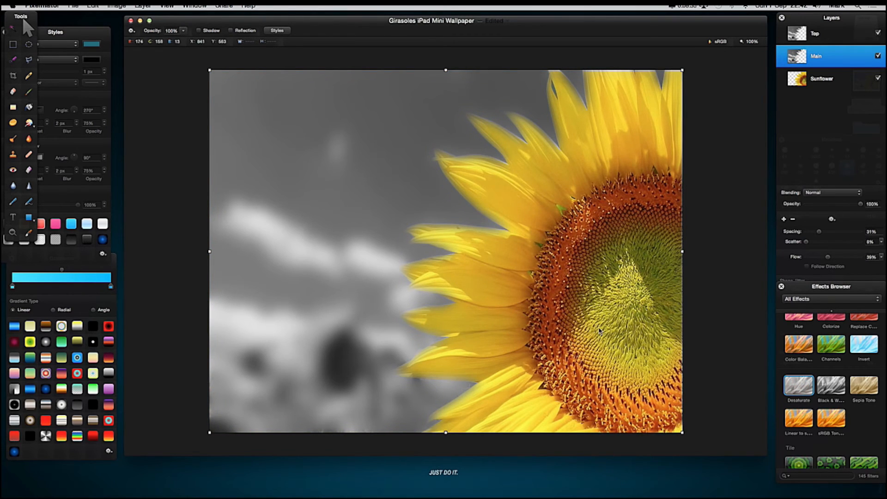
mouse_move(599, 331)
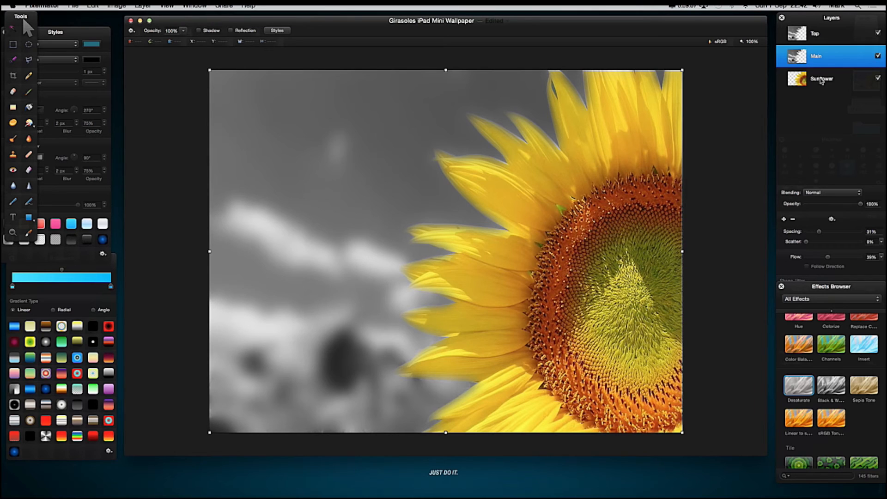
Duplicate the Sunflower layer and hide the new 'Sunflower copy'
right_click(821, 78)
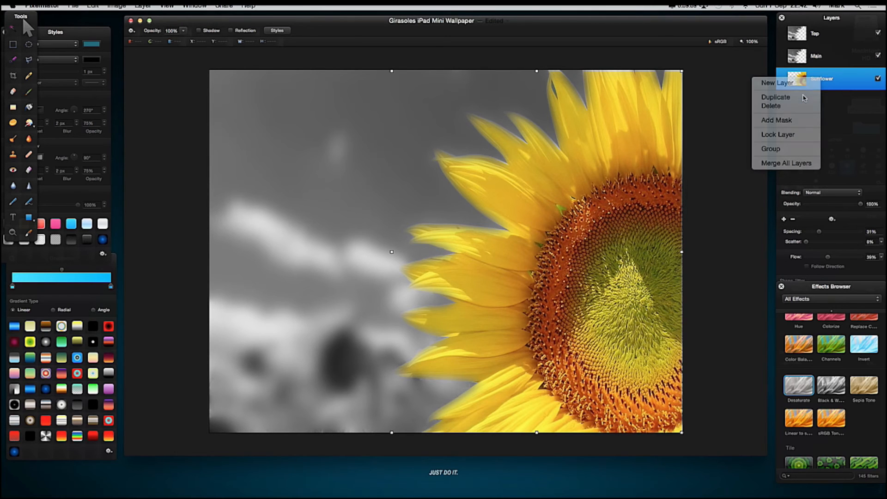
click(776, 97)
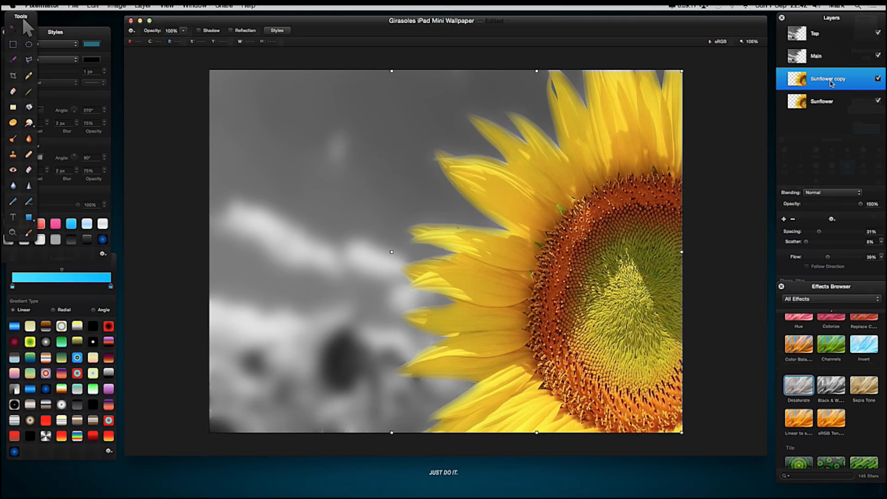
click(821, 101)
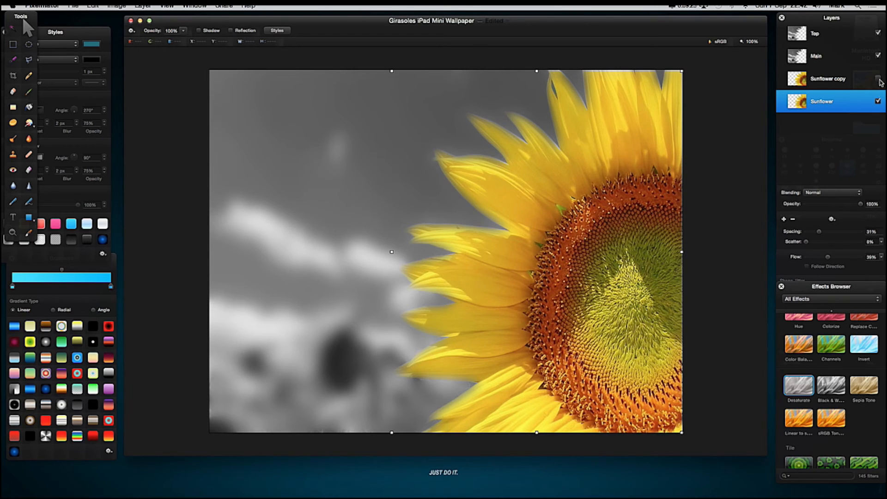
Shift the original Sunflower layer's hue so the flower turns orange-red
scroll(down, 3)
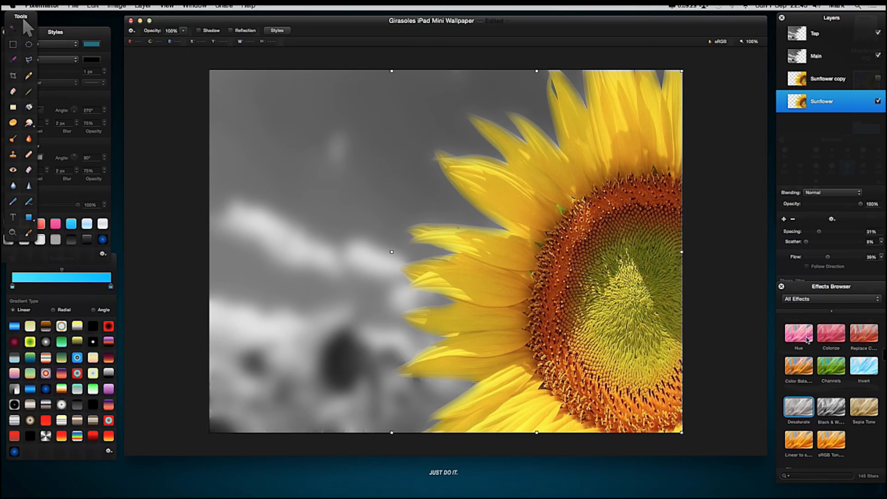
double_click(798, 334)
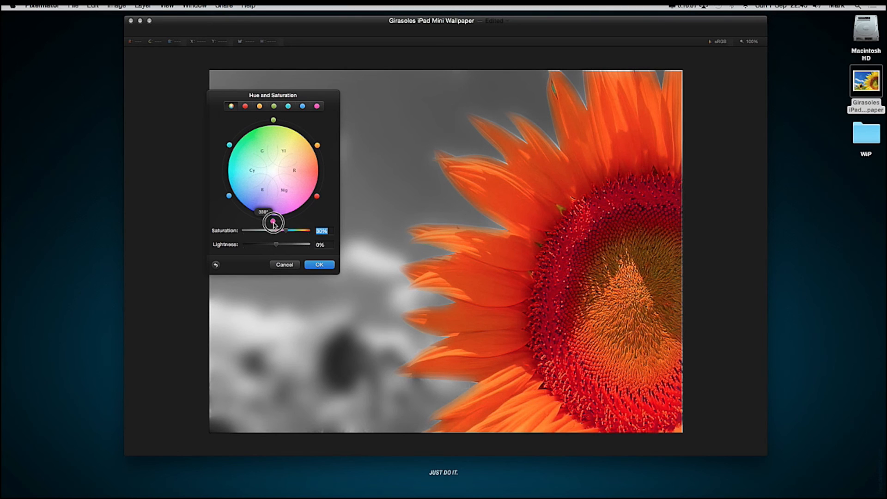
click(318, 264)
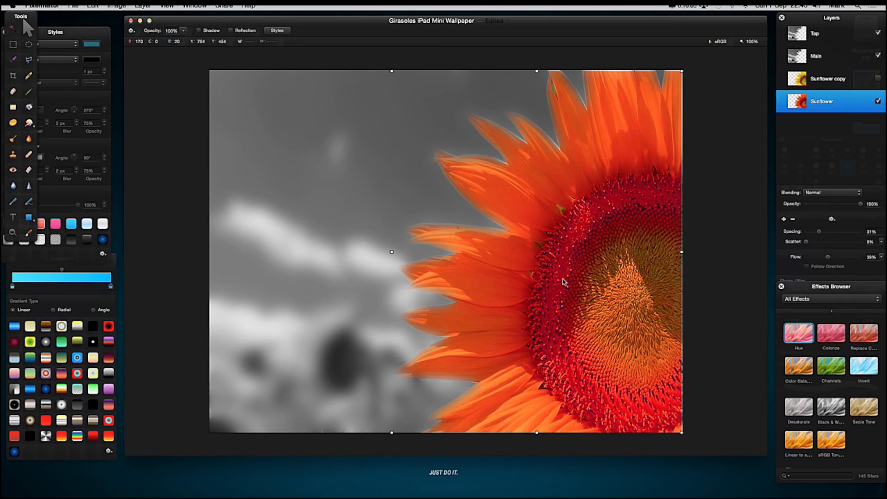
mouse_move(490, 128)
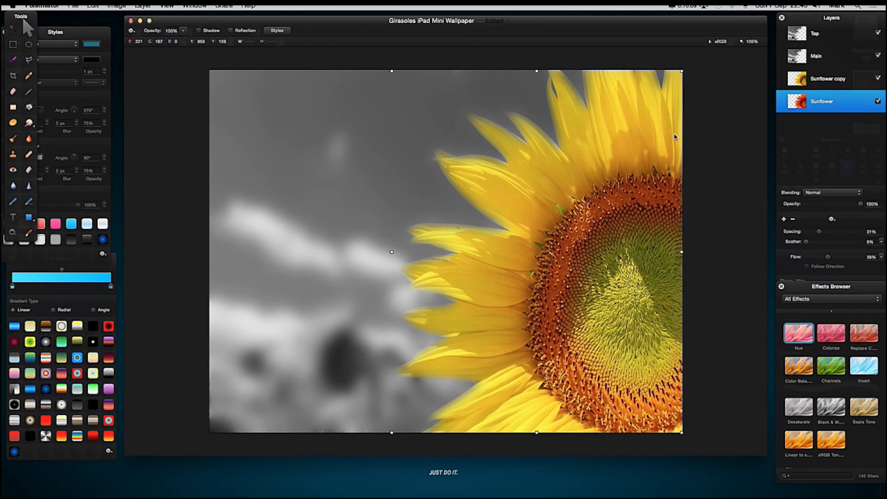
Blend the Sunflower copy with Color Burn and compare it against the copy hidden
click(828, 78)
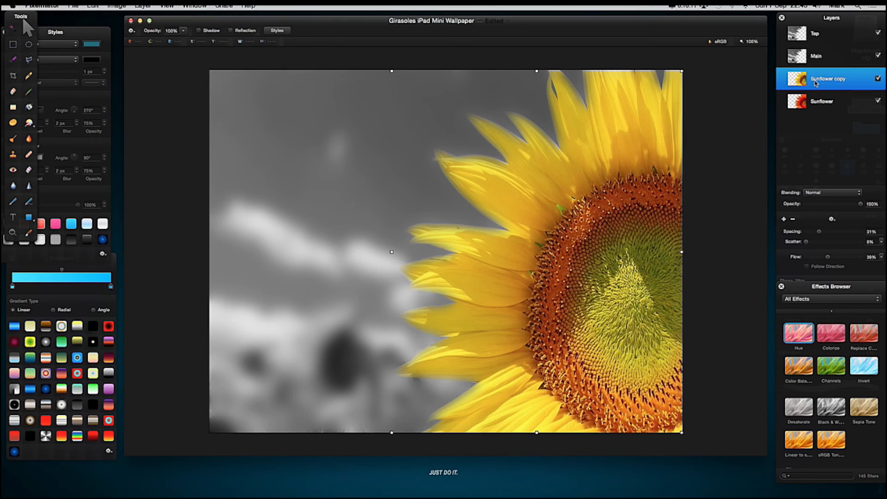
right_click(827, 78)
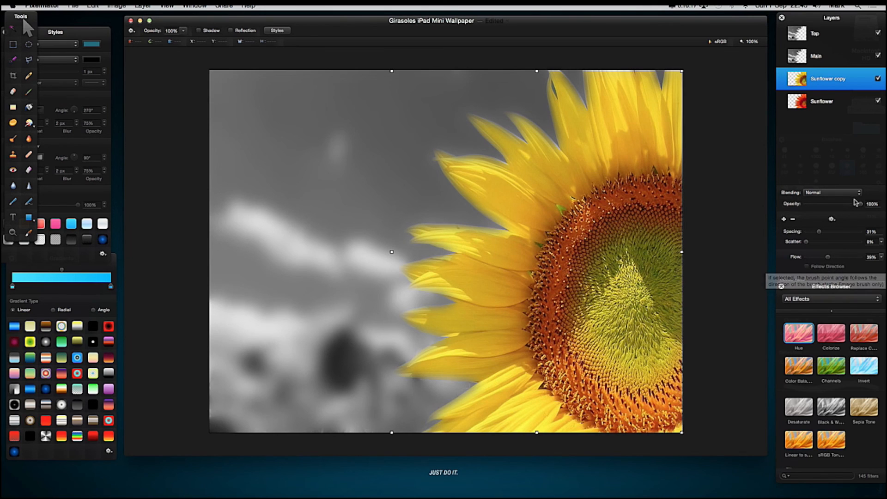
click(832, 193)
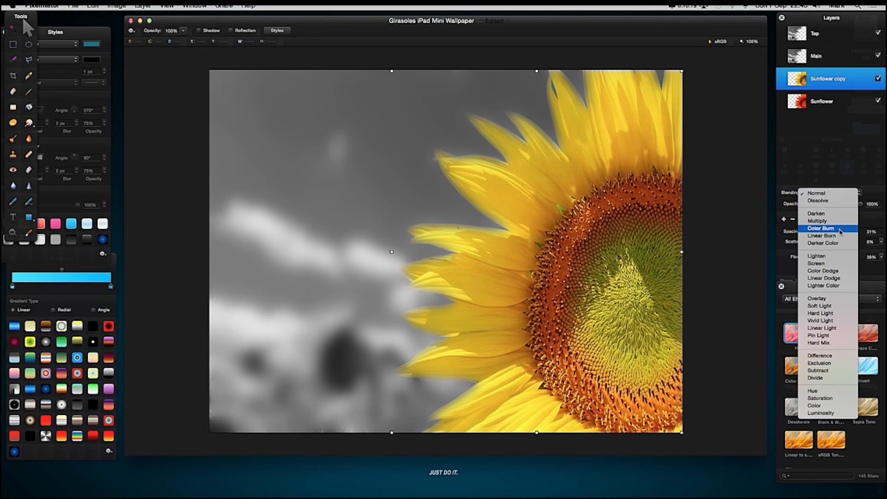
click(821, 228)
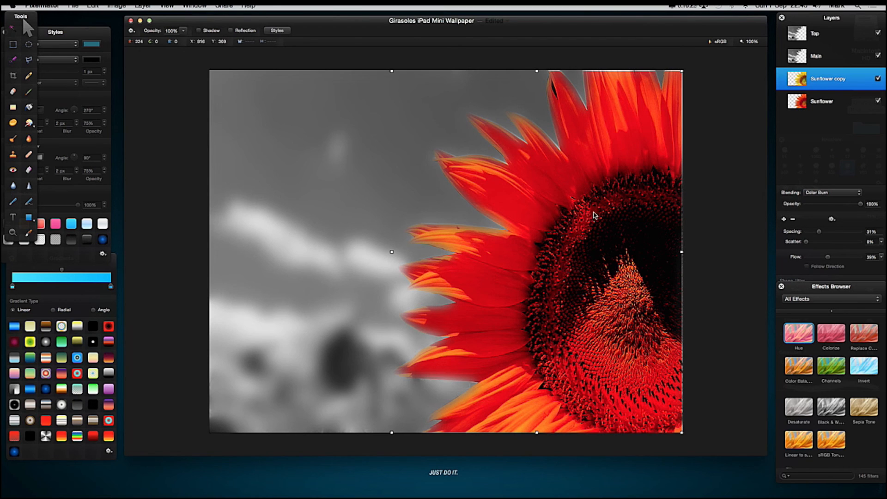
click(878, 79)
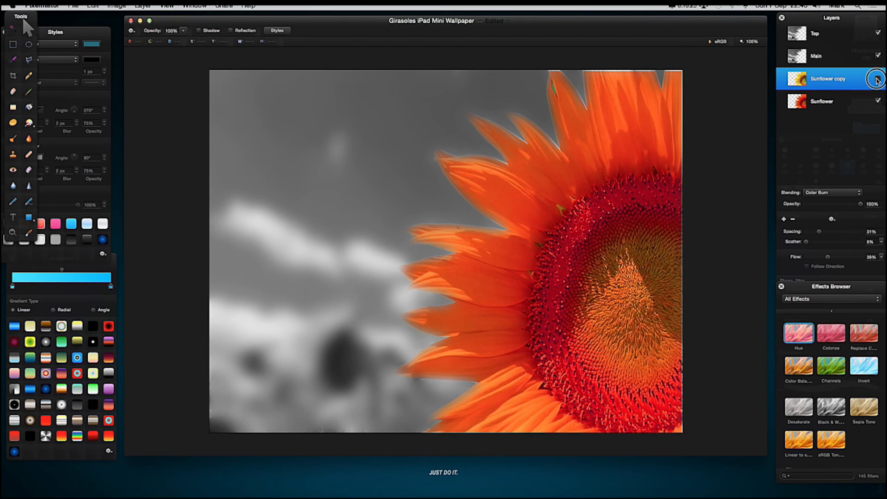
Try Multiply on the copy, then settle on Color Dodge for vivid red-yellow petals
click(877, 79)
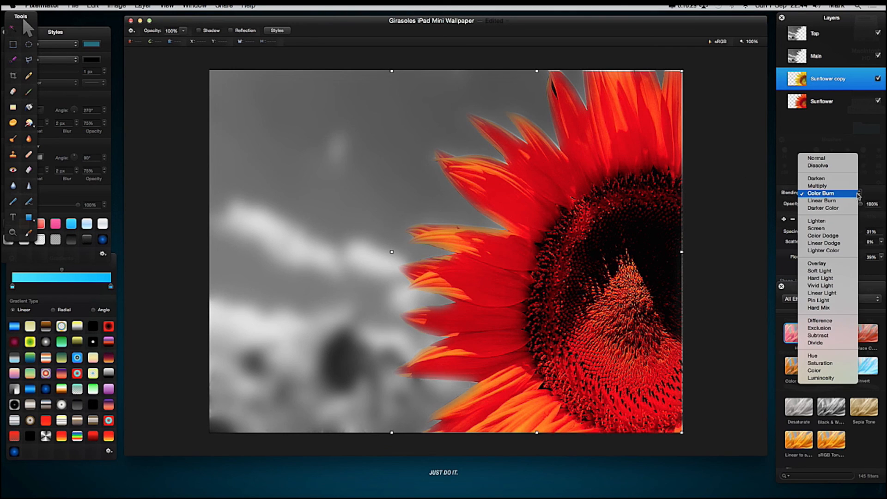
click(817, 186)
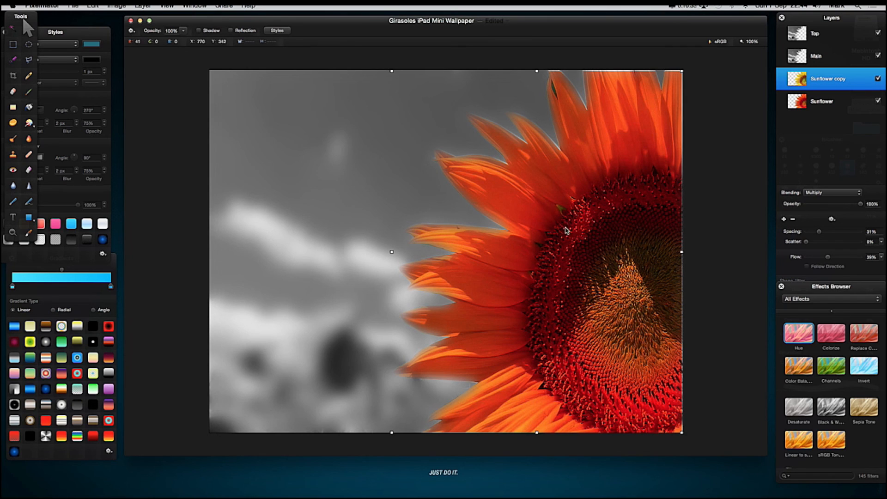
click(855, 192)
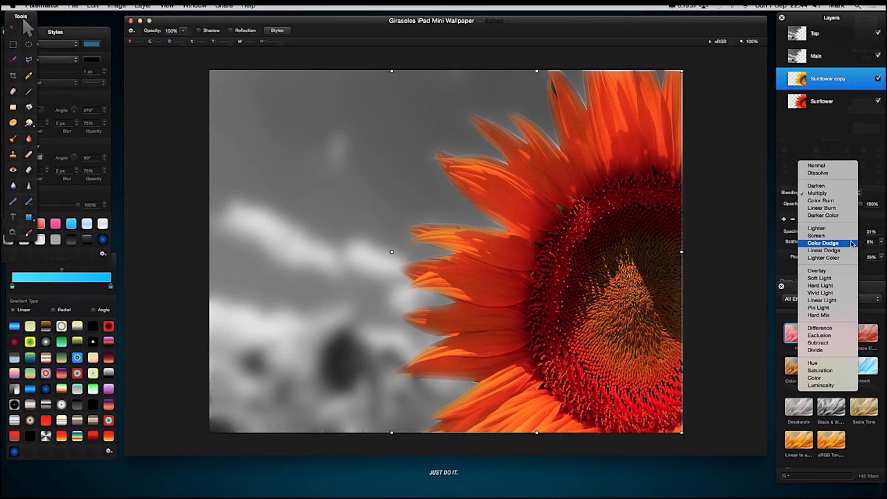
click(824, 243)
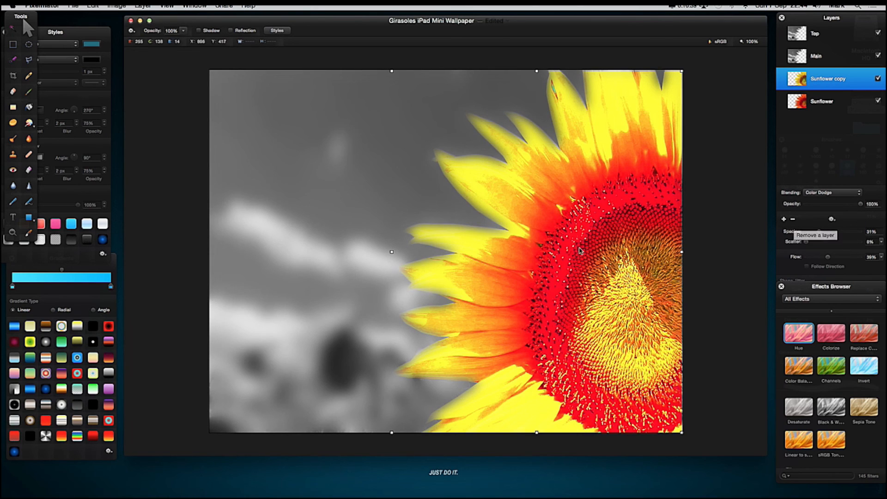
mouse_move(225, 292)
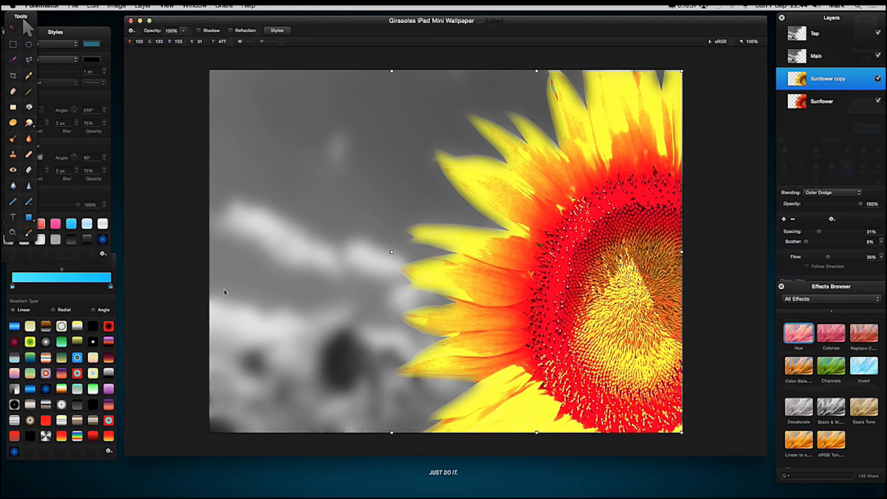
mouse_move(432, 224)
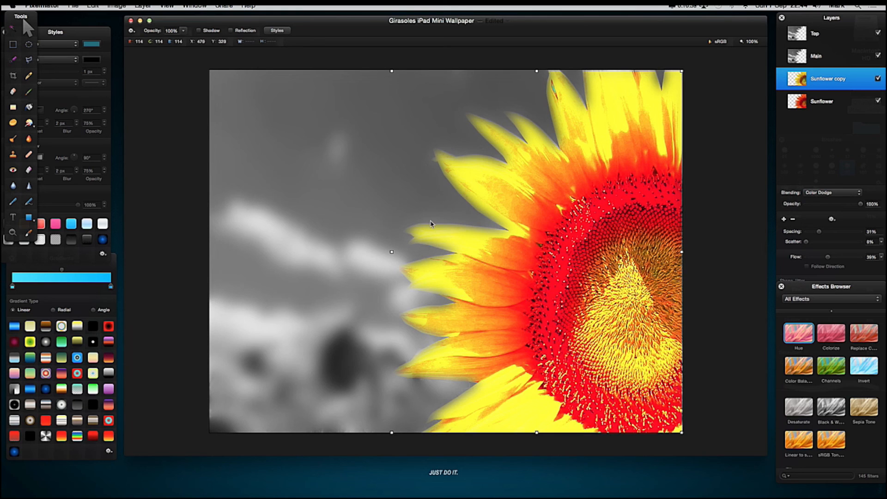